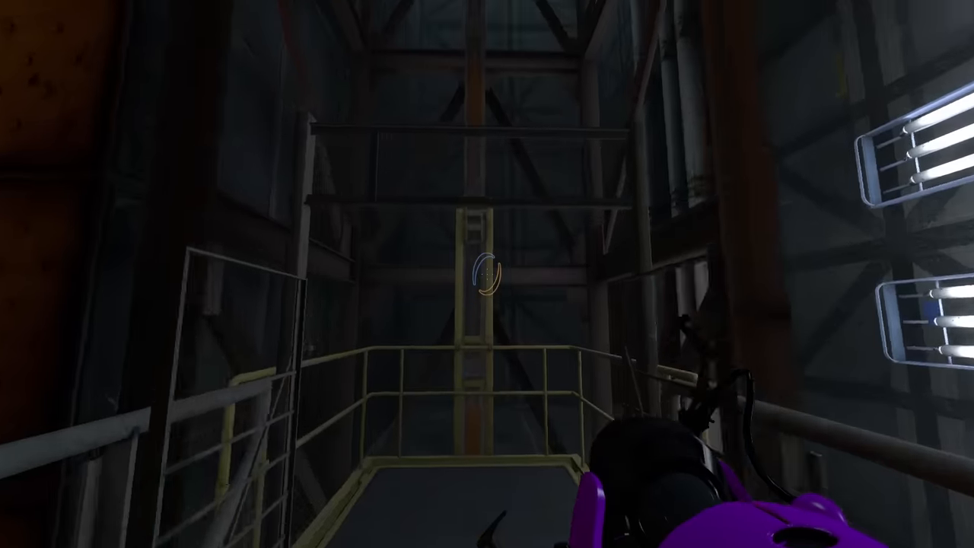
{"action": "mouse_move", "coordinate": [487, 274]}
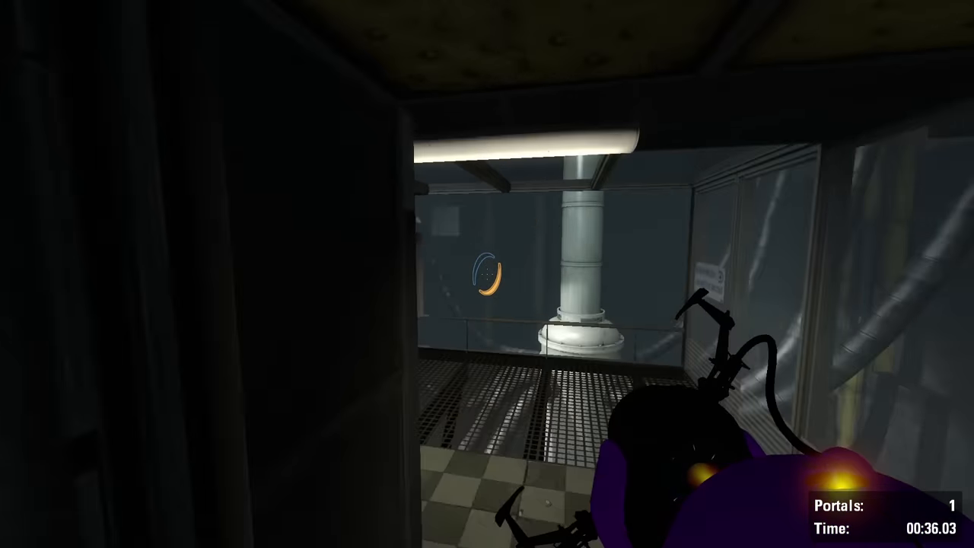
{"action": "mouse_move", "coordinate": [487, 274]}
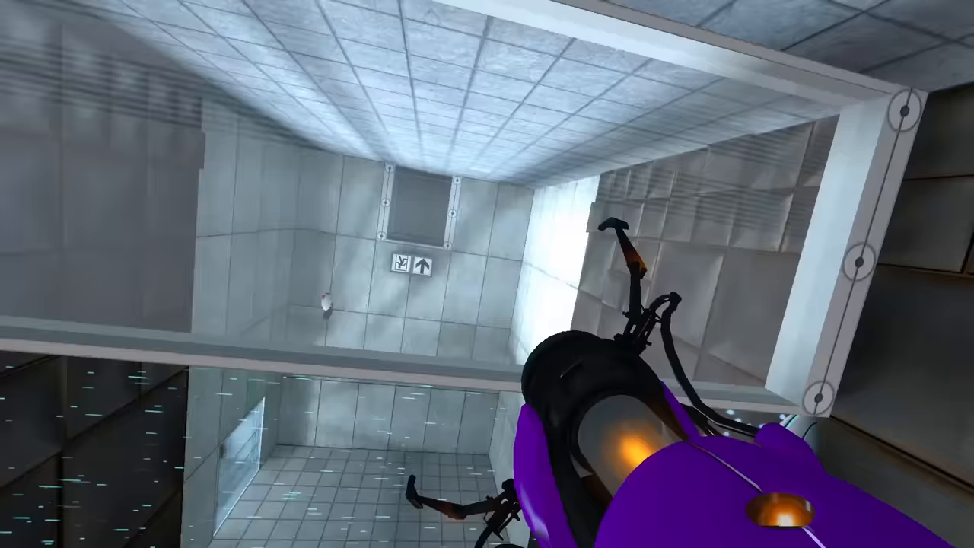
{"action": "mouse_move", "coordinate": [487, 274]}
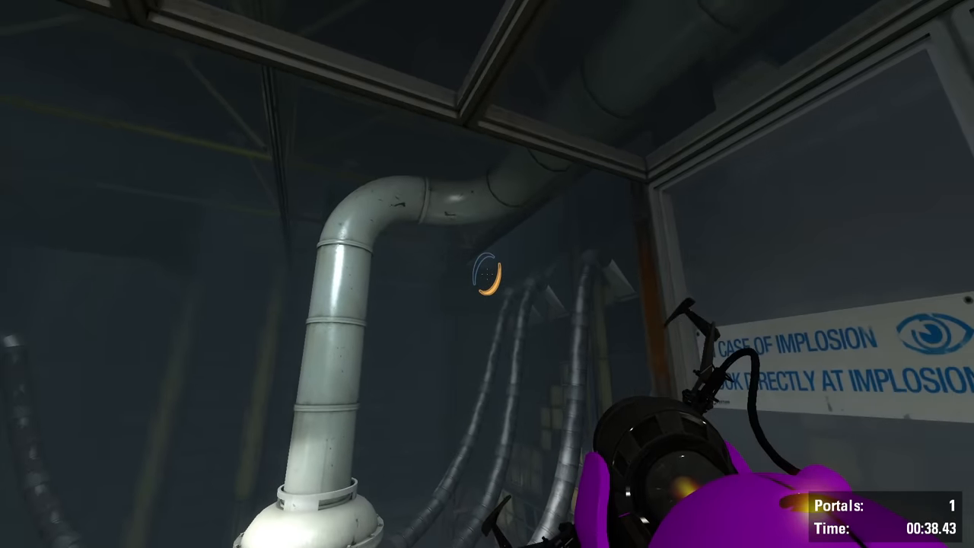
{"action": "left_click", "coordinate": [487, 274]}
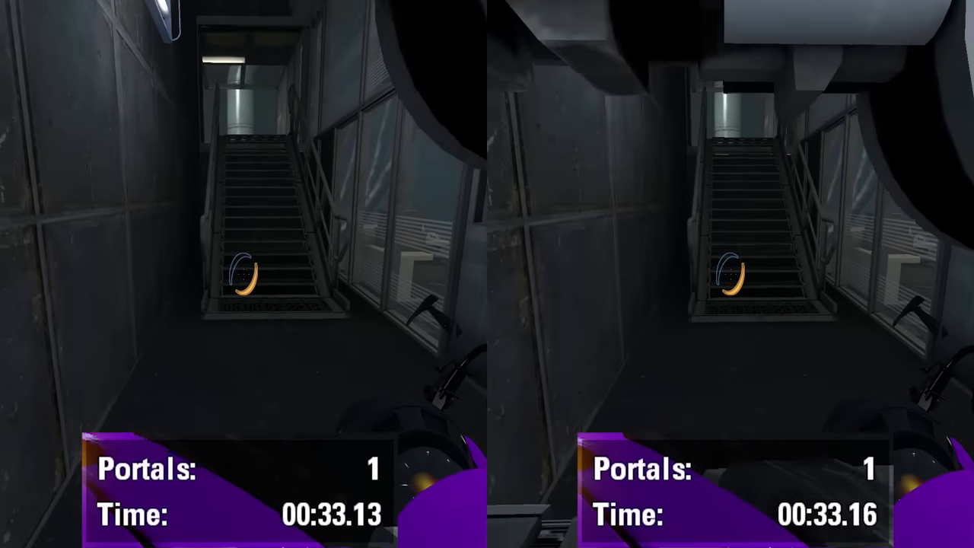
{"action": "mouse_move", "coordinate": [487, 273]}
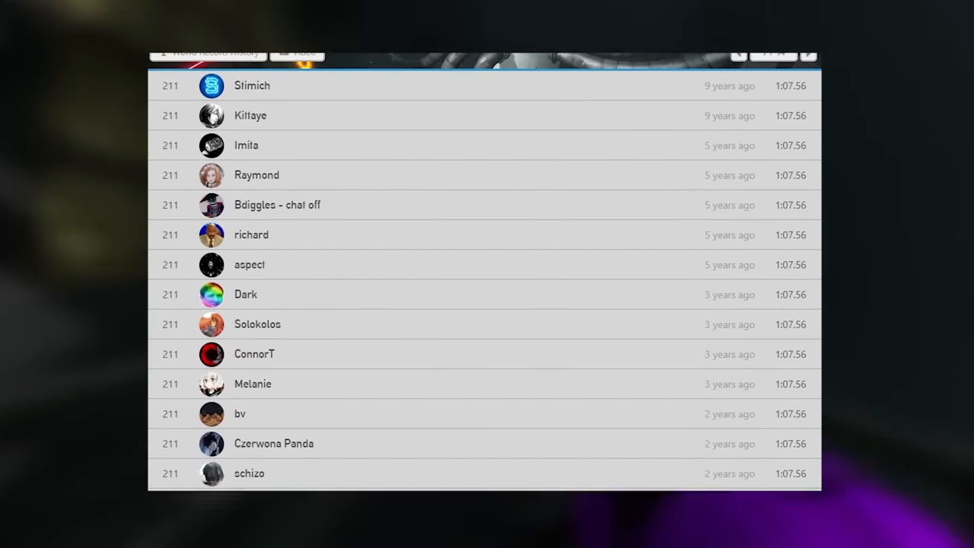
{"action": "scroll", "scroll_direction": "down", "scroll_amount": 3}
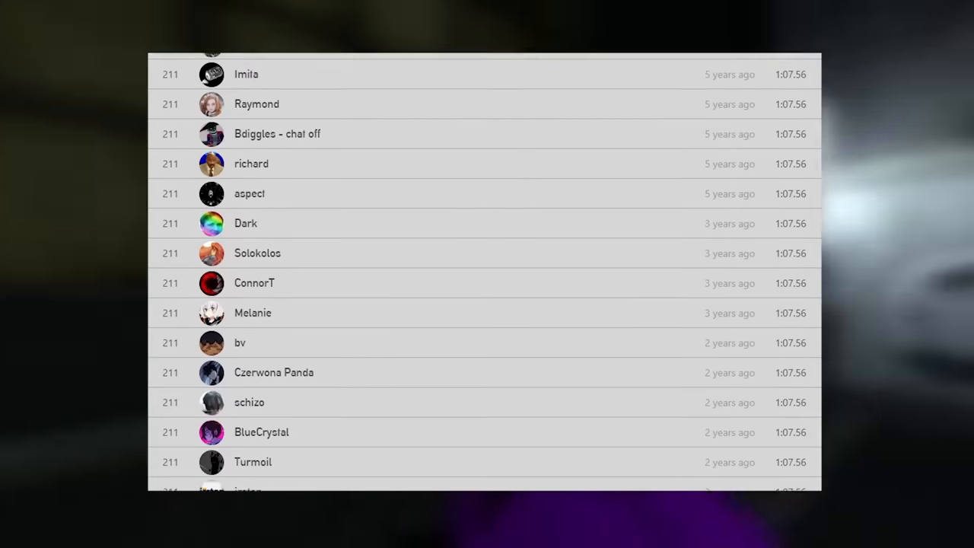
{"action": "scroll", "scroll_direction": "down", "scroll_amount": 3}
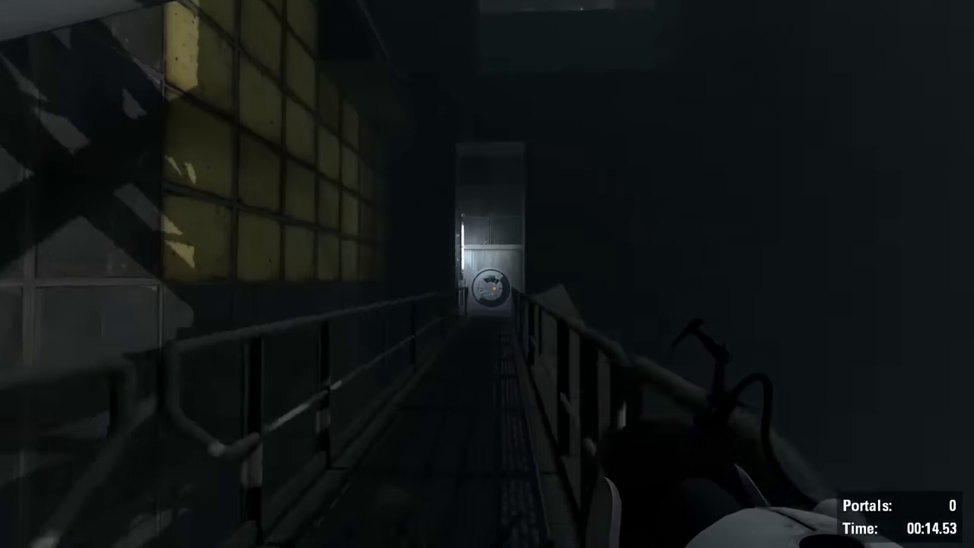
{"action": "mouse_move", "coordinate": [487, 274]}
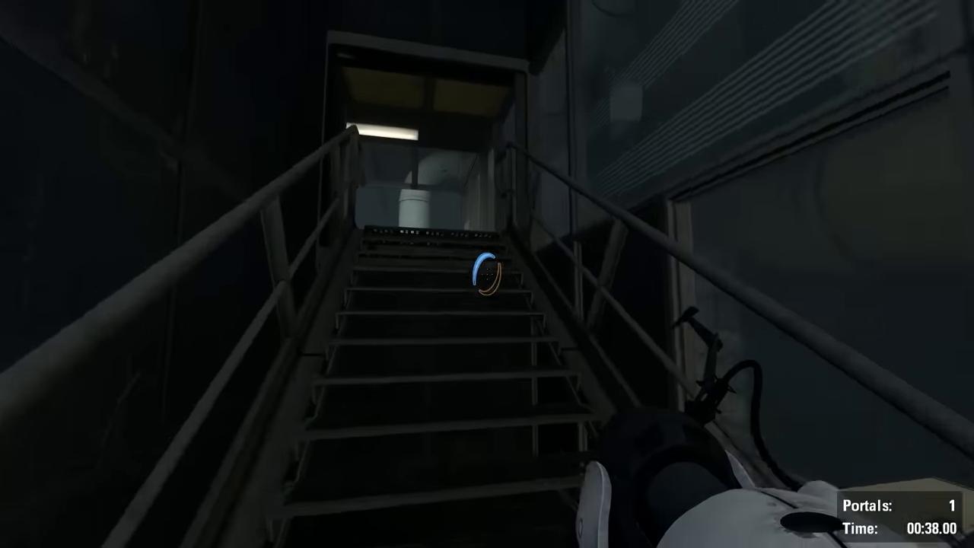
{"action": "left_click", "coordinate": [487, 274]}
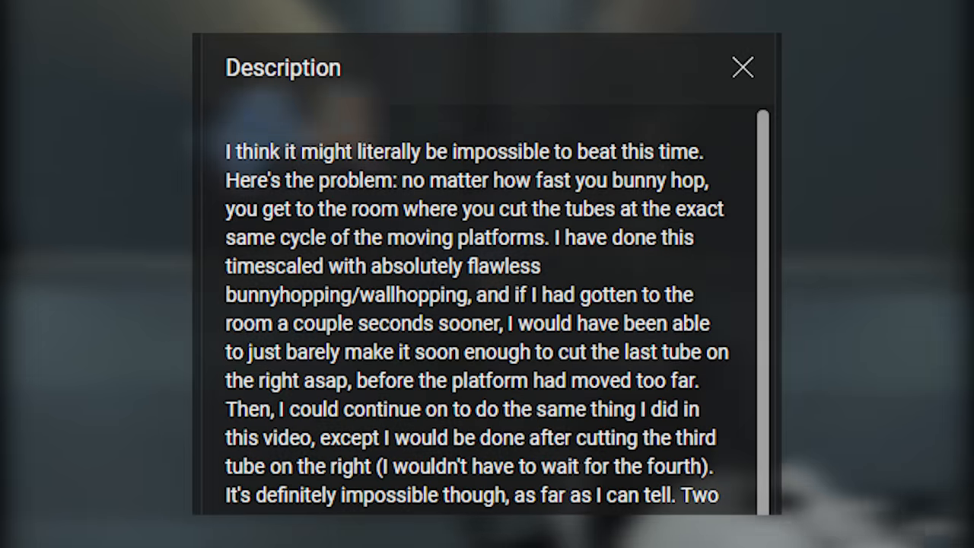
{"action": "left_click", "coordinate": [743, 67]}
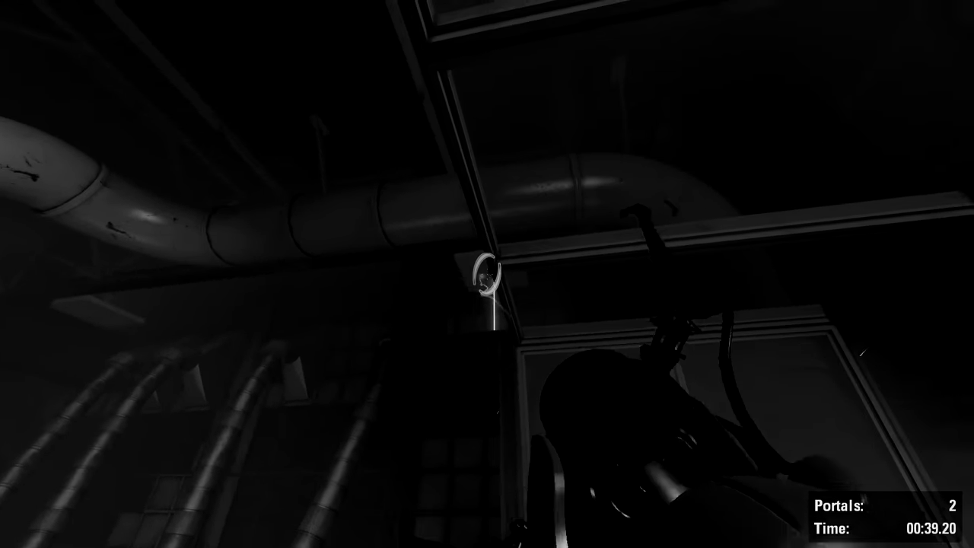
{"action": "left_click", "coordinate": [487, 274]}
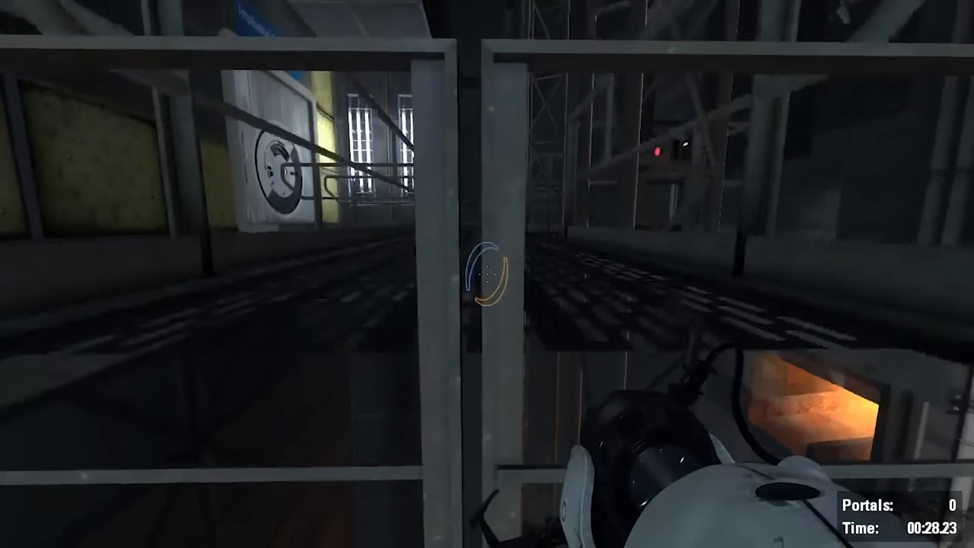
{"action": "left_click", "coordinate": [487, 274]}
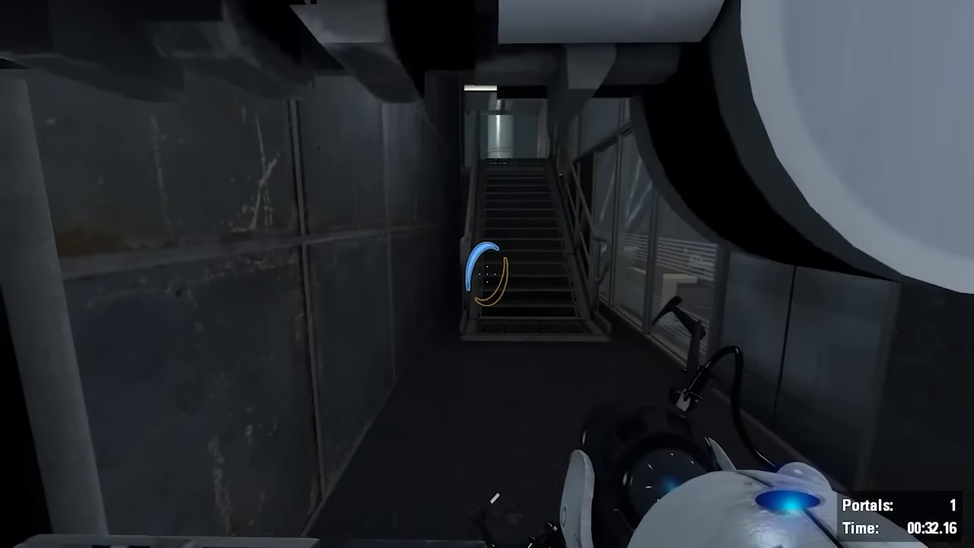
{"action": "mouse_move", "coordinate": [487, 274]}
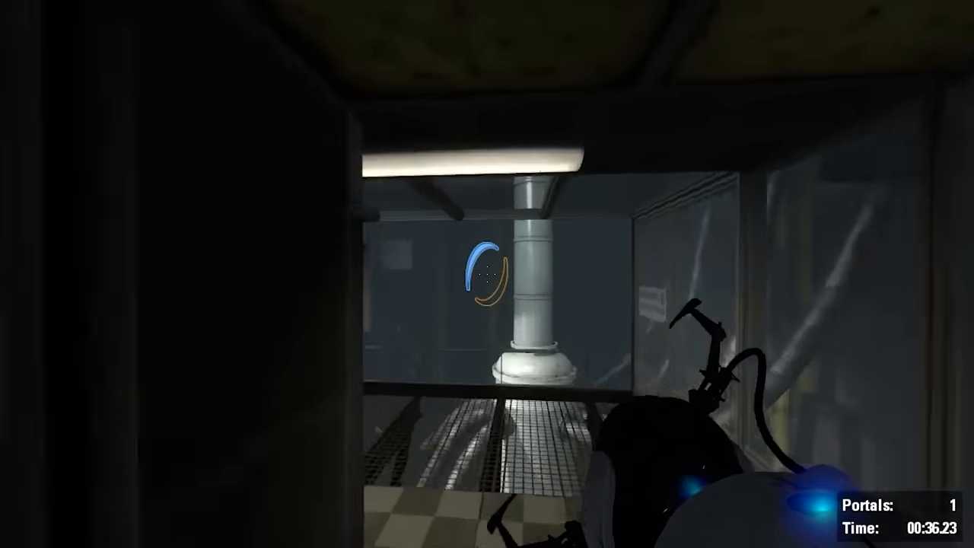
{"action": "left_click", "coordinate": [487, 274]}
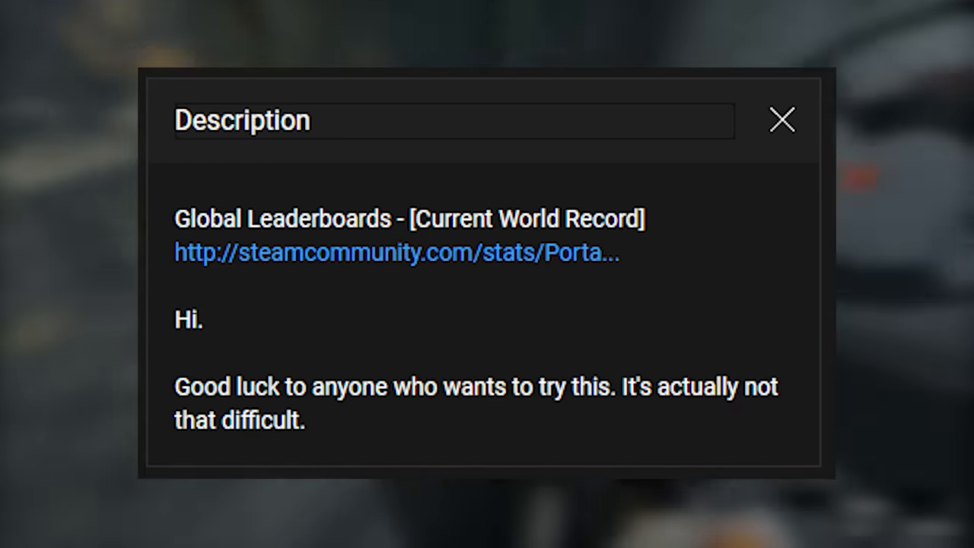
{"action": "left_click", "coordinate": [782, 120]}
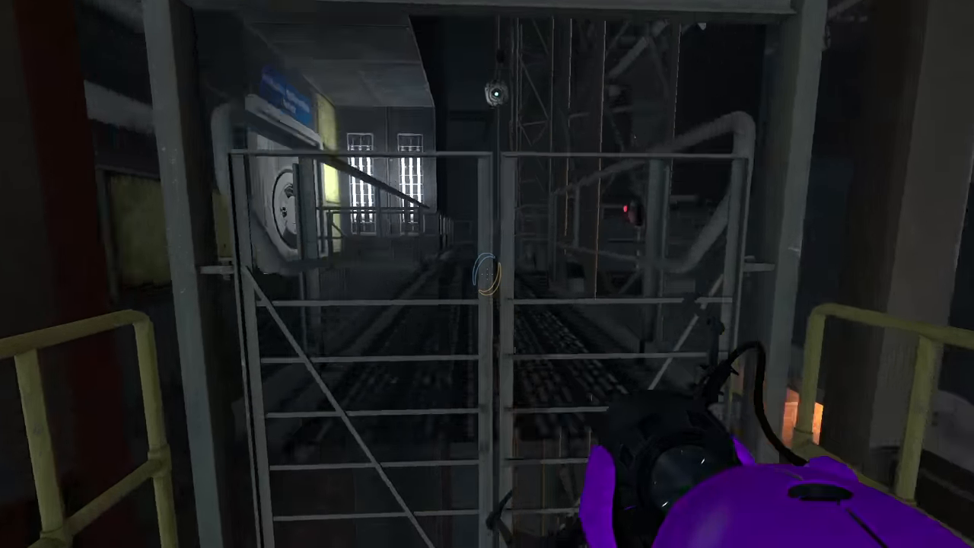
{"action": "mouse_move", "coordinate": [487, 274]}
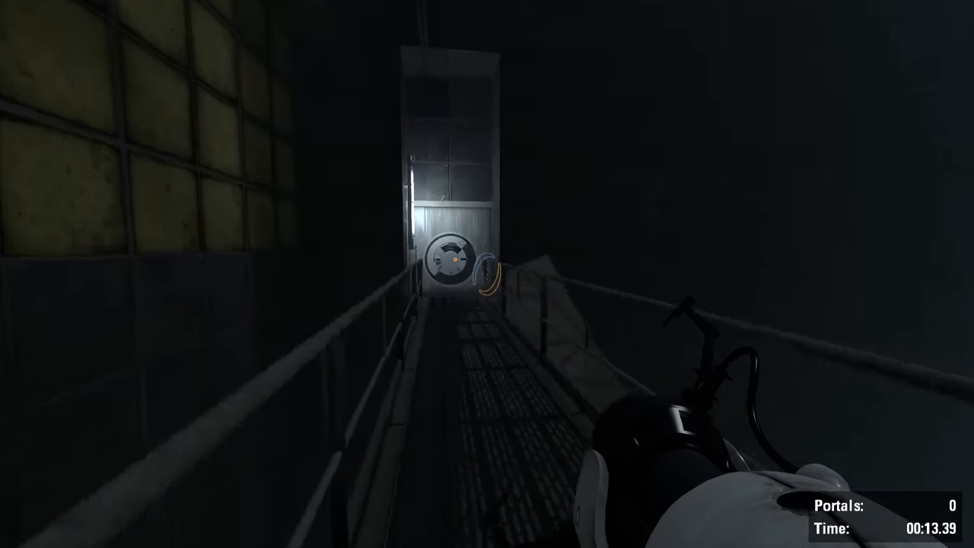
{"action": "left_click", "coordinate": [487, 274]}
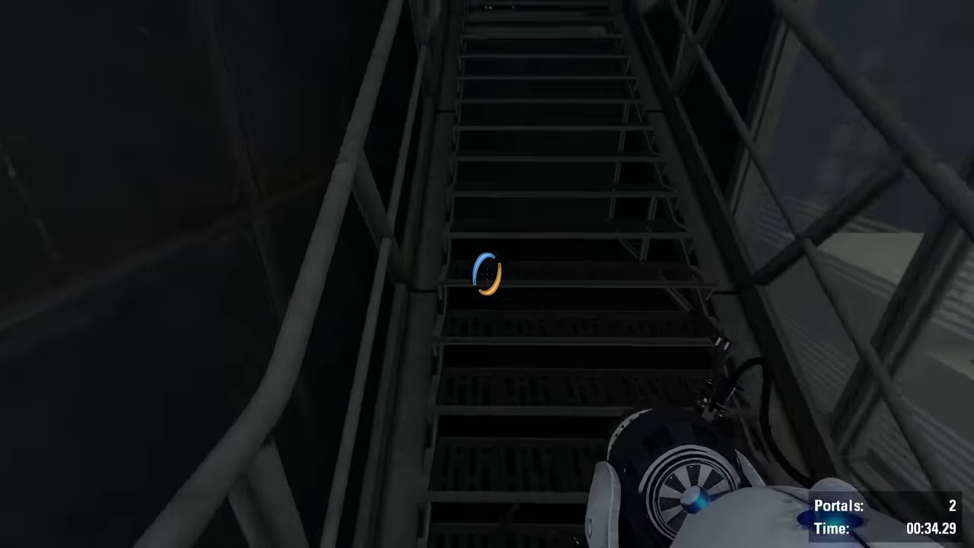
{"action": "left_click", "coordinate": [487, 273]}
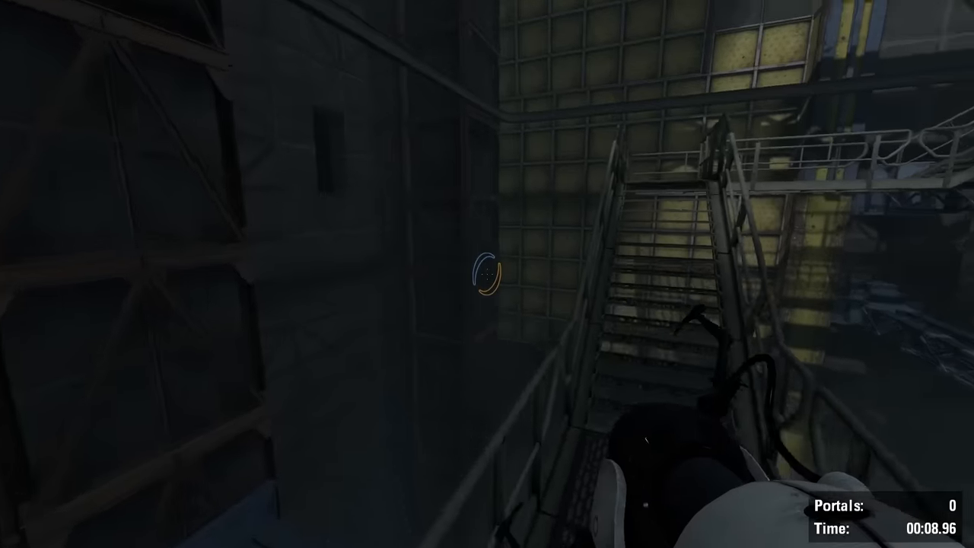
{"action": "mouse_move", "coordinate": [487, 274]}
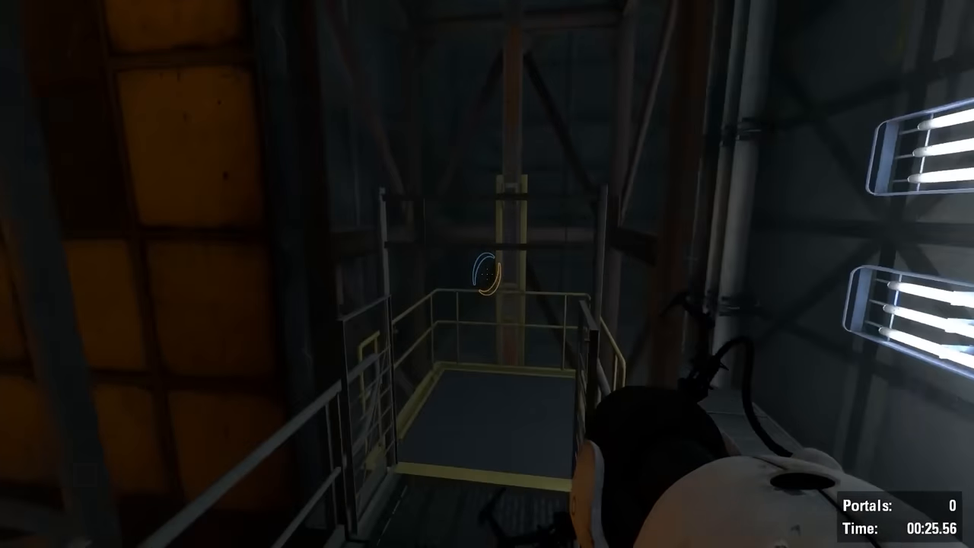
{"action": "mouse_move", "coordinate": [487, 274]}
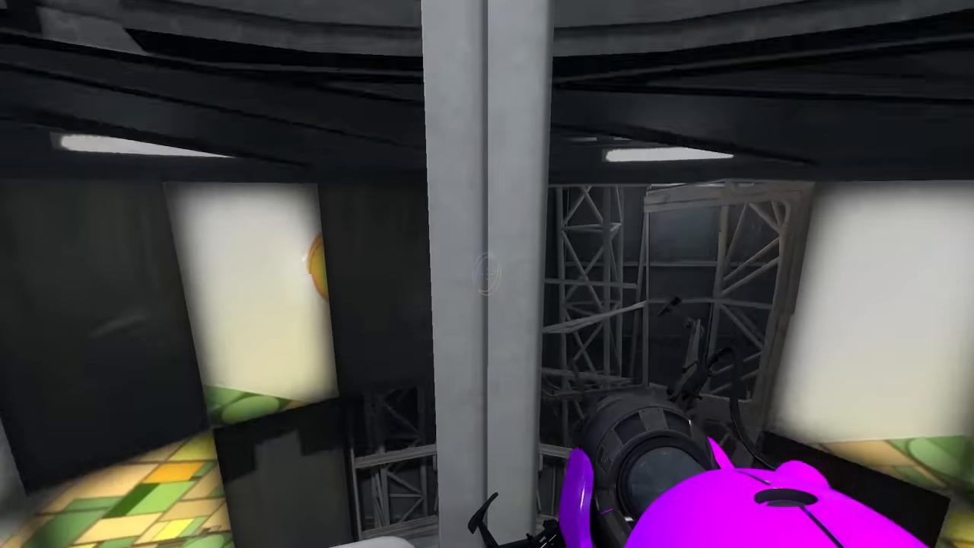
{"action": "mouse_move", "coordinate": [487, 274]}
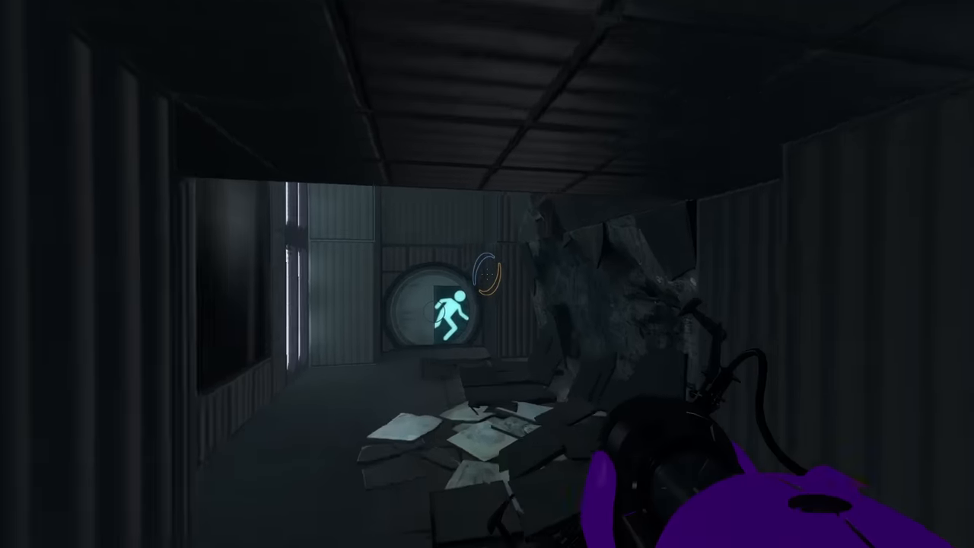
{"action": "mouse_move", "coordinate": [487, 274]}
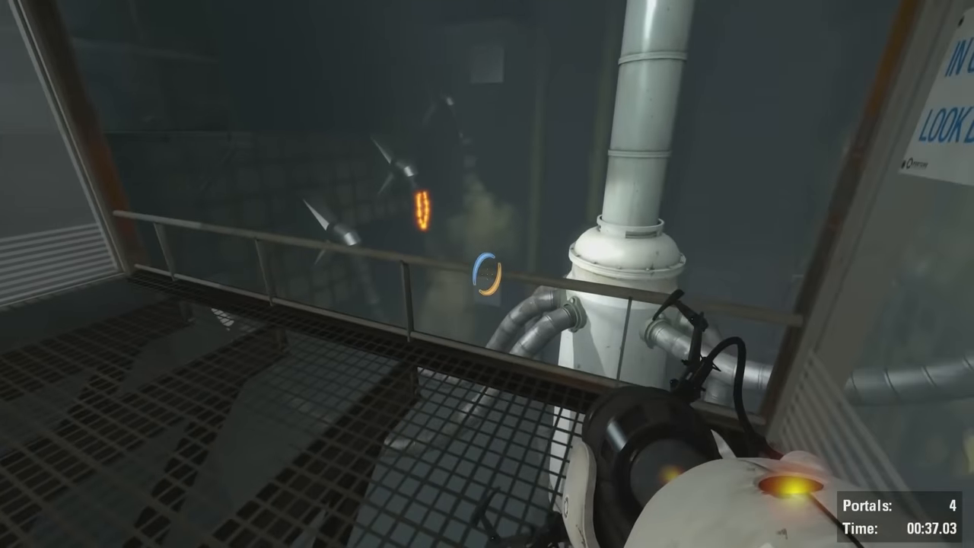
{"action": "left_click", "coordinate": [487, 274]}
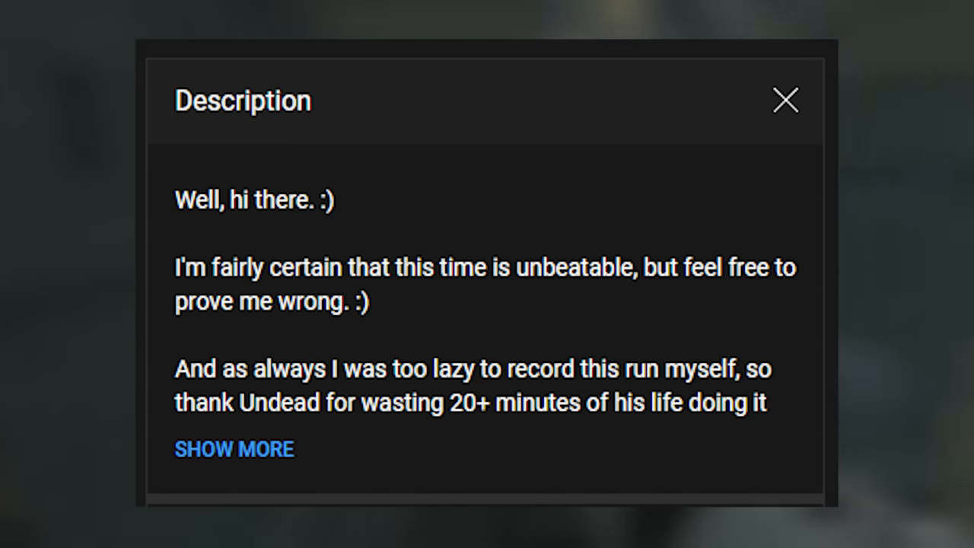
{"action": "left_click", "coordinate": [786, 100]}
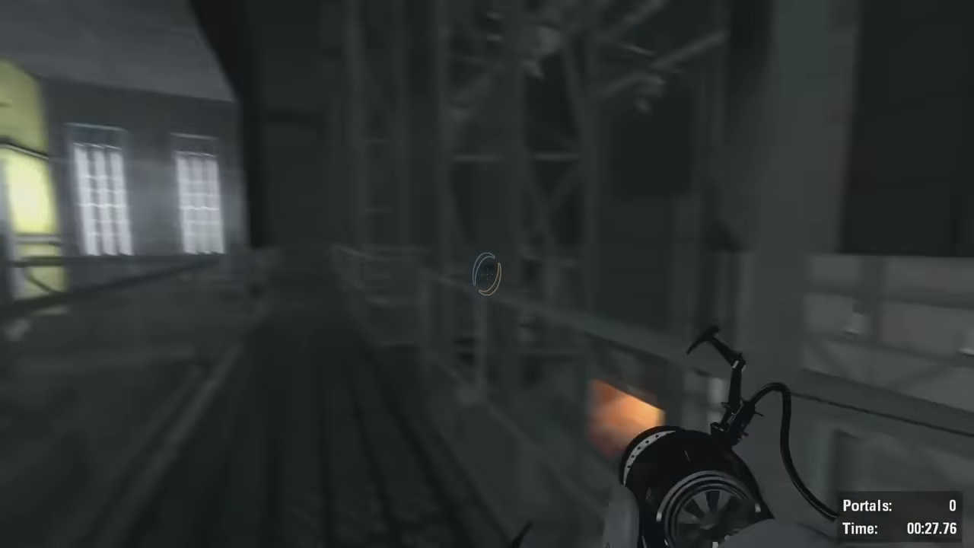
{"action": "left_click", "coordinate": [487, 280]}
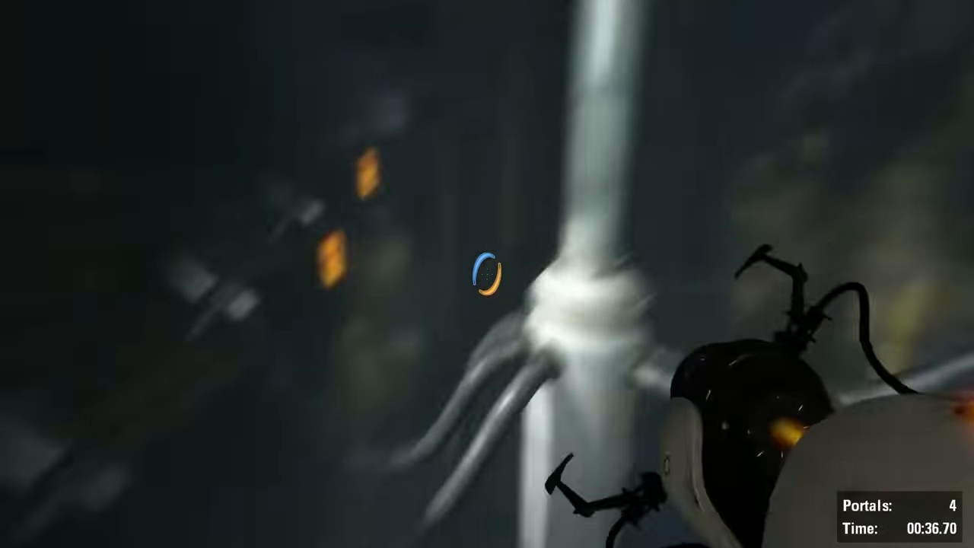
{"action": "left_click", "coordinate": [487, 274]}
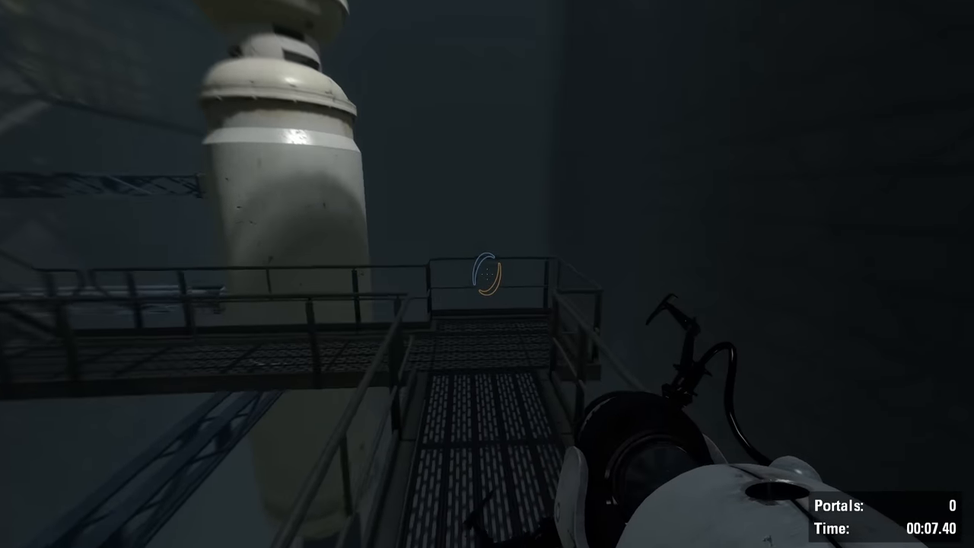
{"action": "mouse_move", "coordinate": [487, 274]}
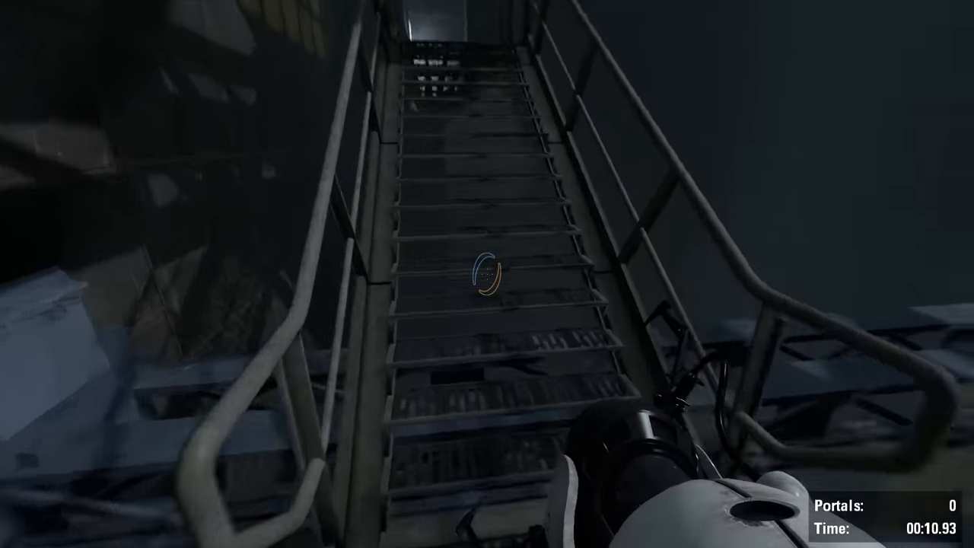
{"action": "mouse_move", "coordinate": [487, 274]}
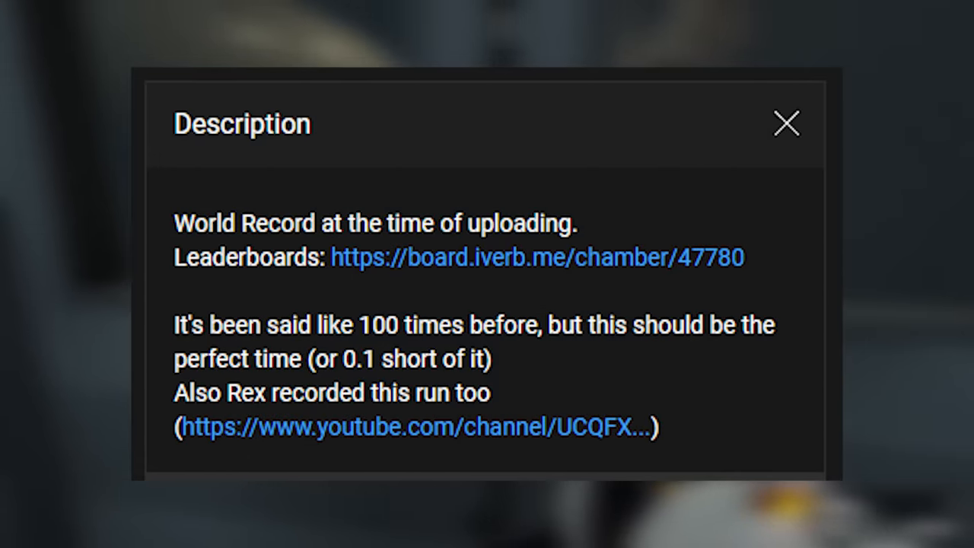
{"action": "left_click", "coordinate": [785, 123]}
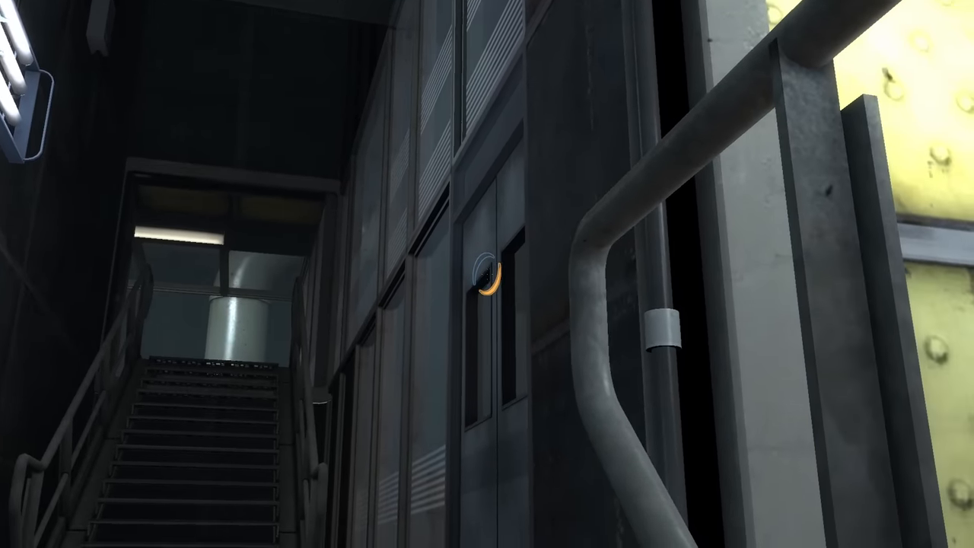
{"action": "mouse_move", "coordinate": [487, 274]}
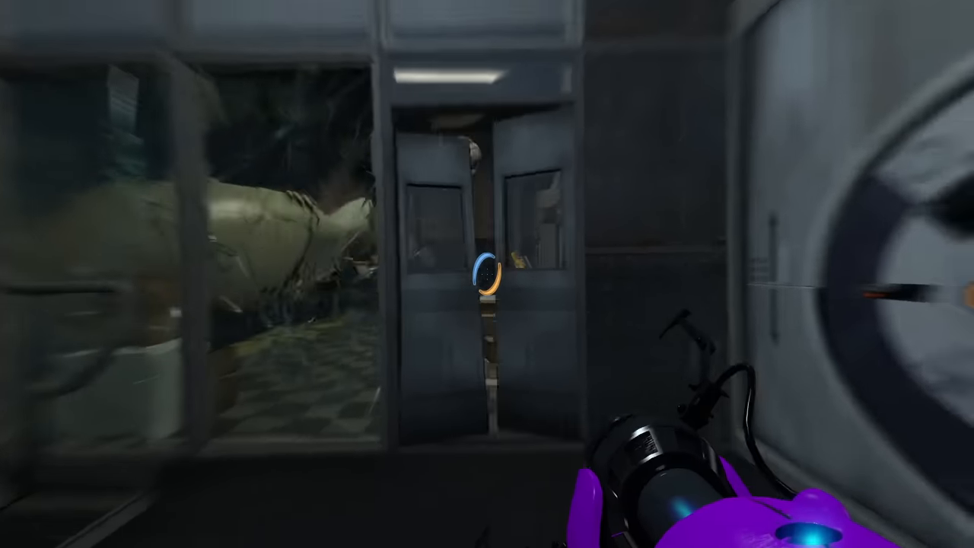
{"action": "mouse_move", "coordinate": [487, 274]}
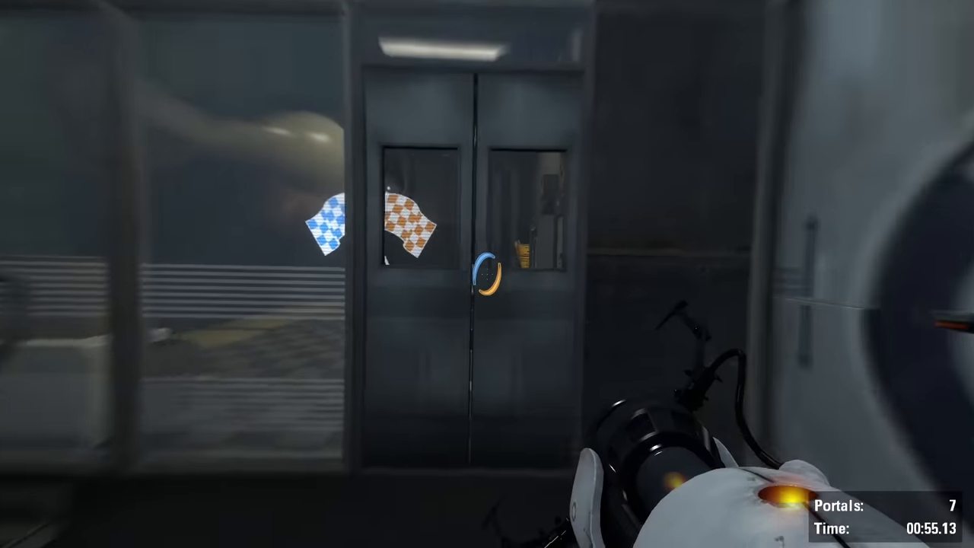
{"action": "mouse_move", "coordinate": [487, 274]}
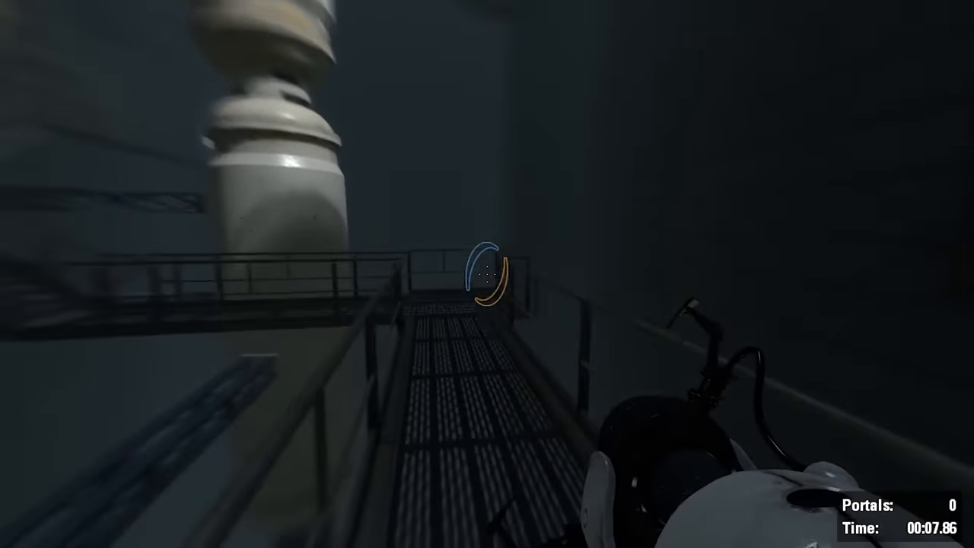
{"action": "mouse_move", "coordinate": [487, 274]}
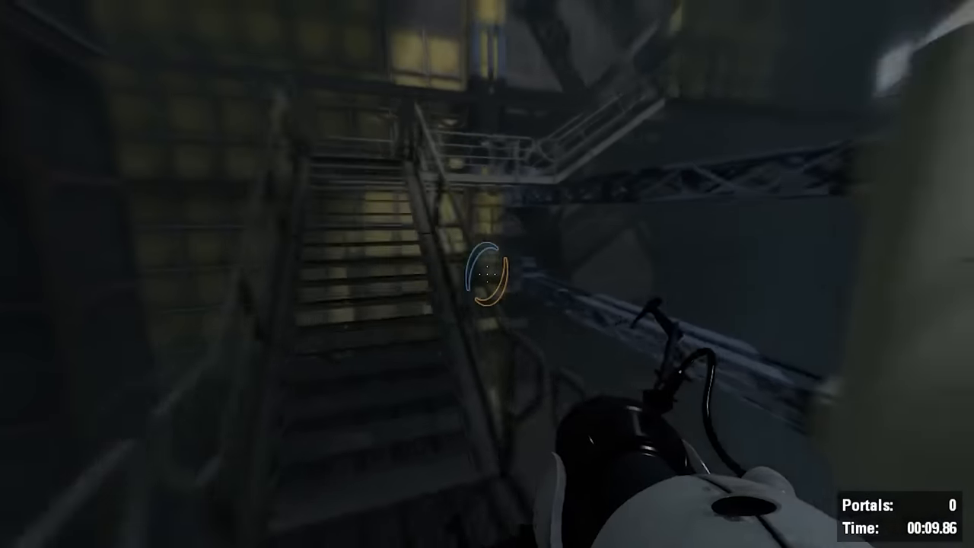